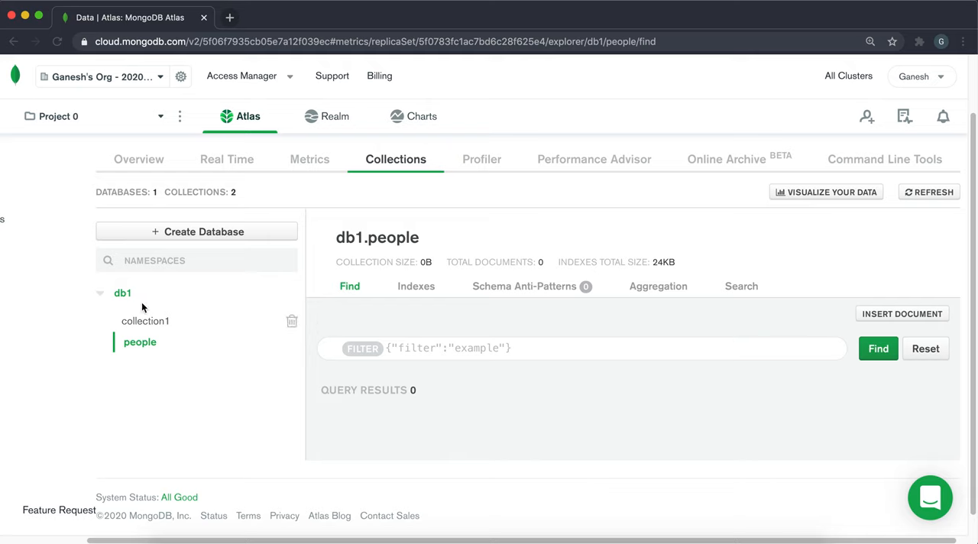
mouse_move(431, 342)
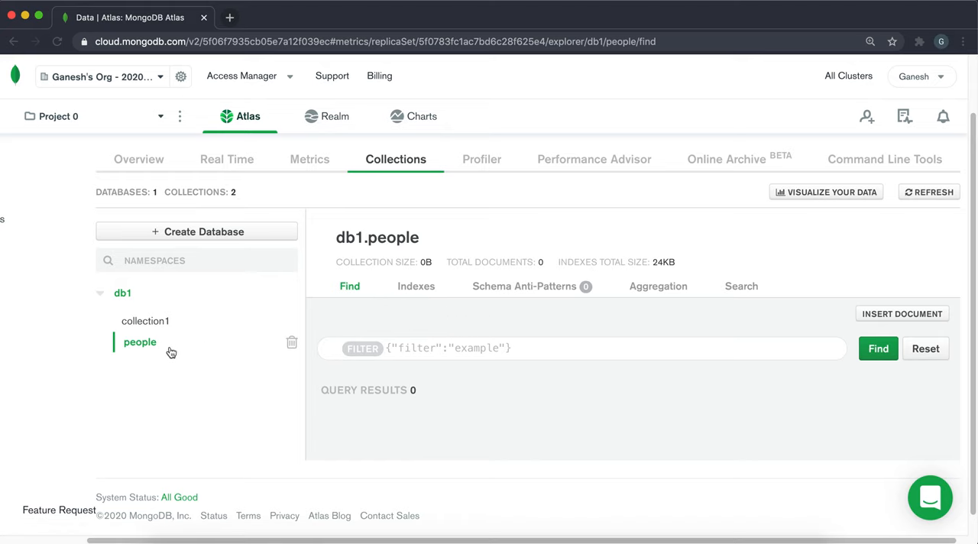
mouse_move(865, 330)
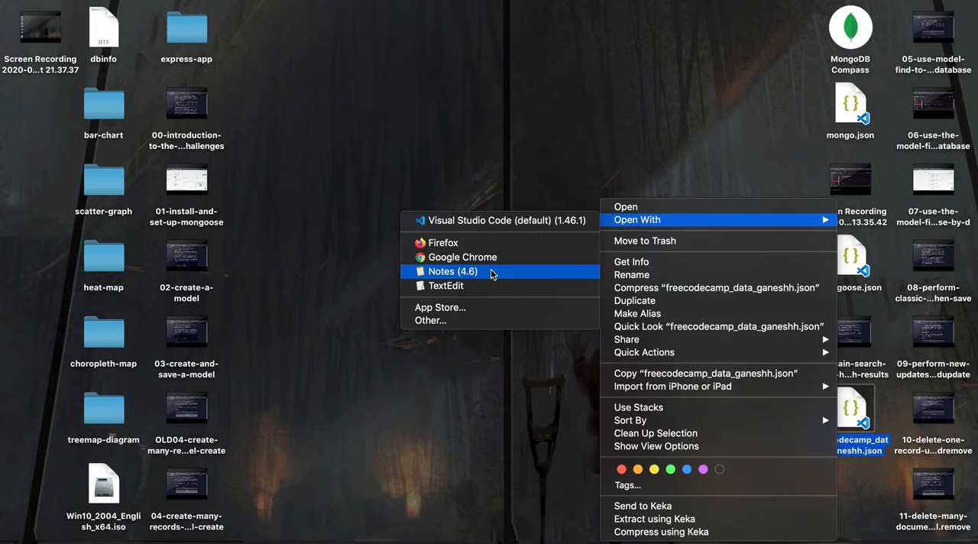
- Open freecodecamp_data_ganeshh.json in a text editor, copy all person records, and close it
click(446, 285)
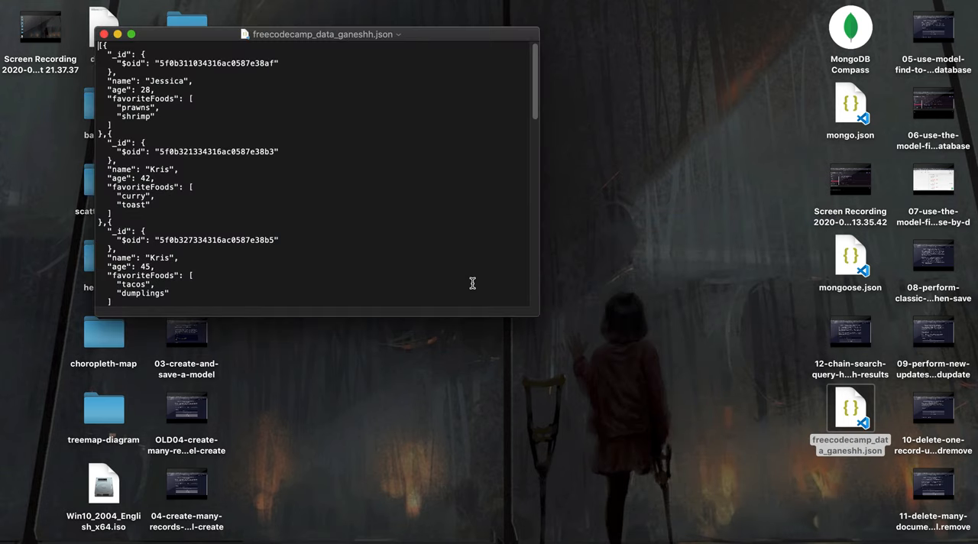
scroll(down, 3)
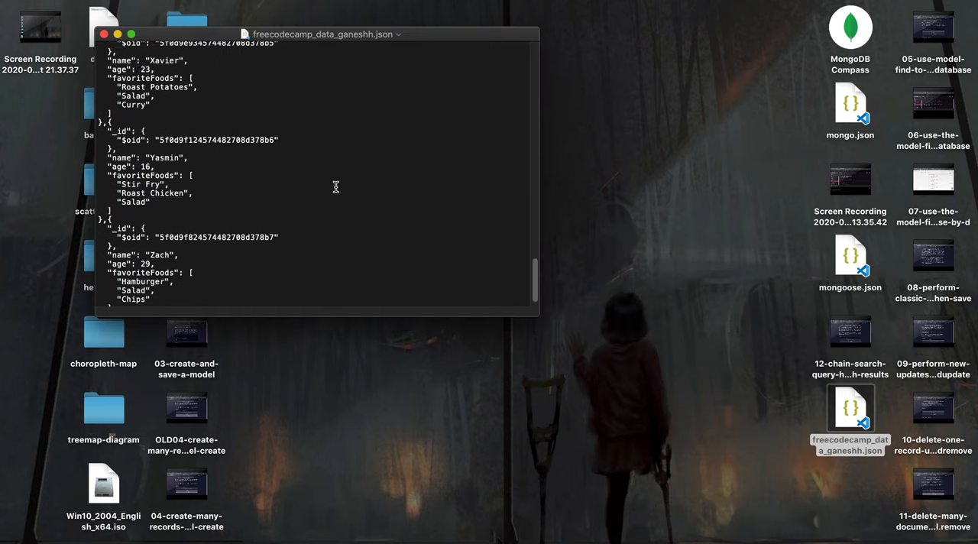
scroll(up, 3)
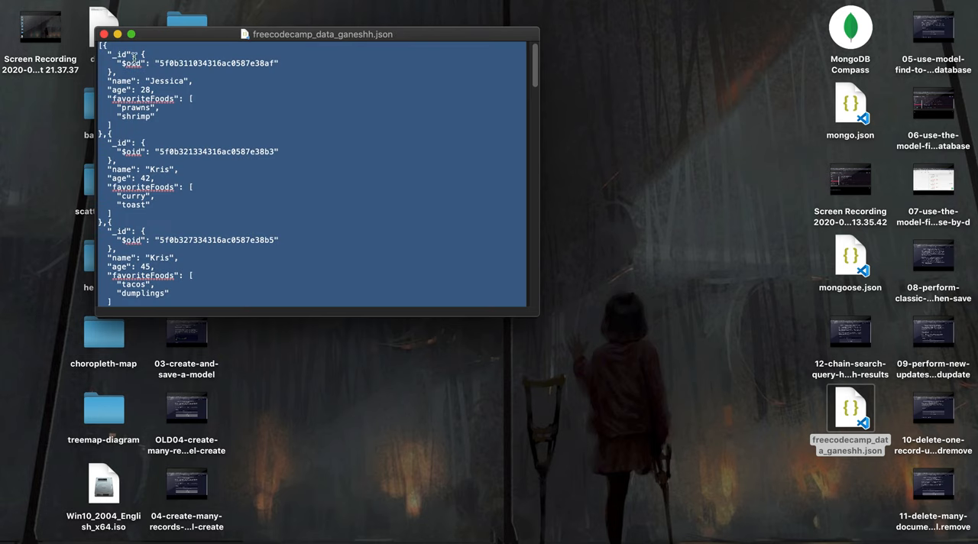
click(105, 34)
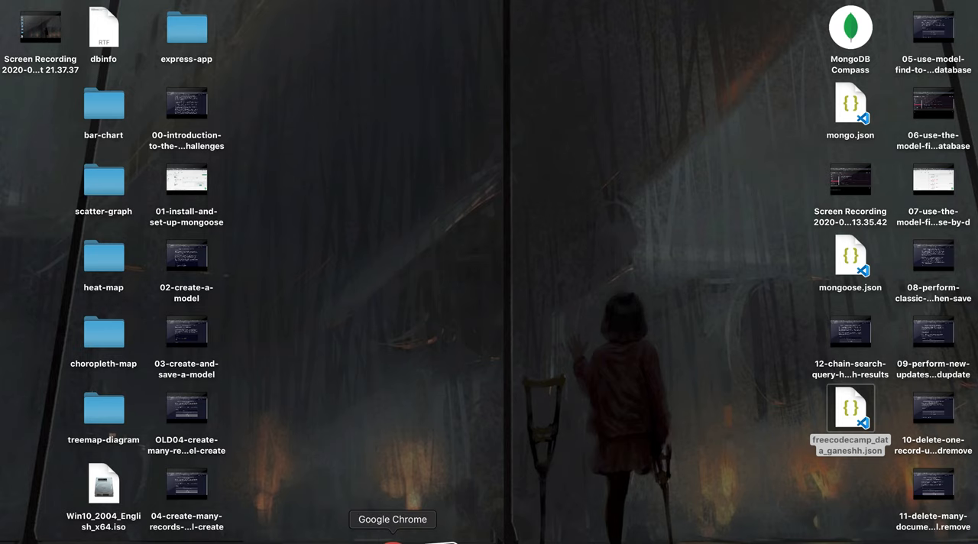
- In Atlas Collections, select db1 > people and start inserting a new document
click(393, 520)
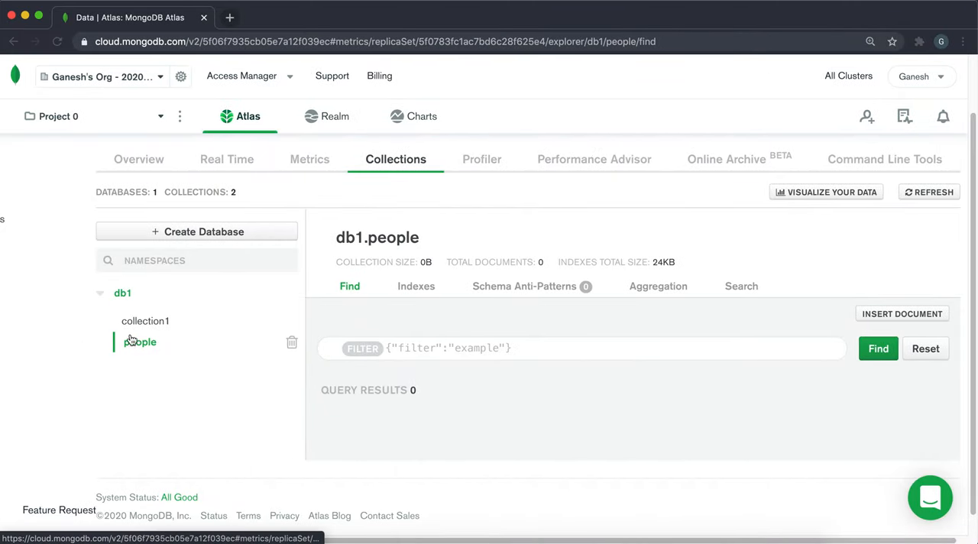
mouse_move(567, 260)
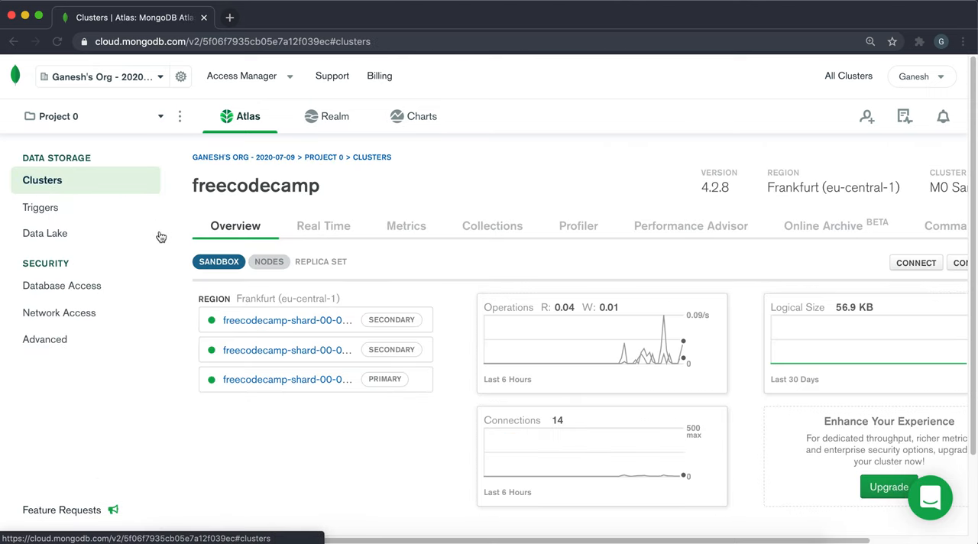
click(492, 226)
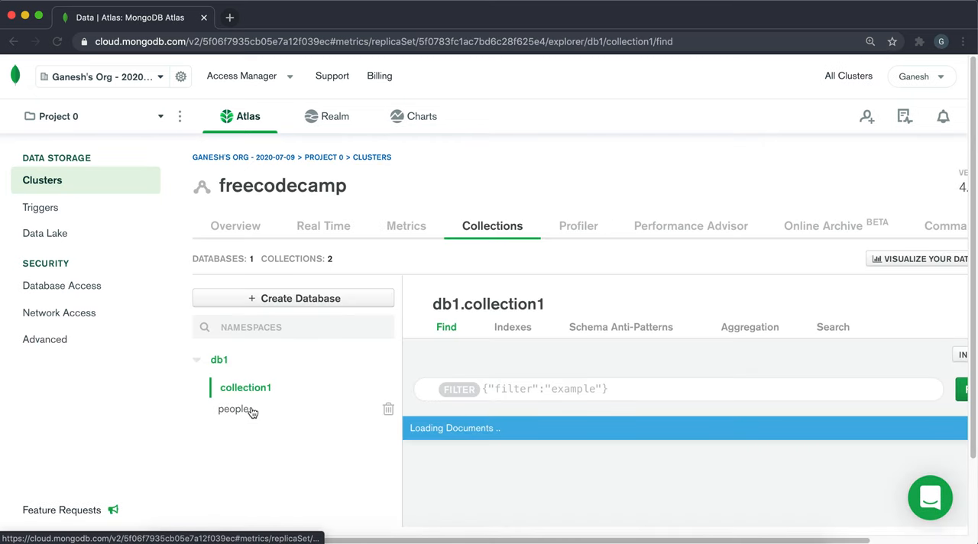
click(236, 409)
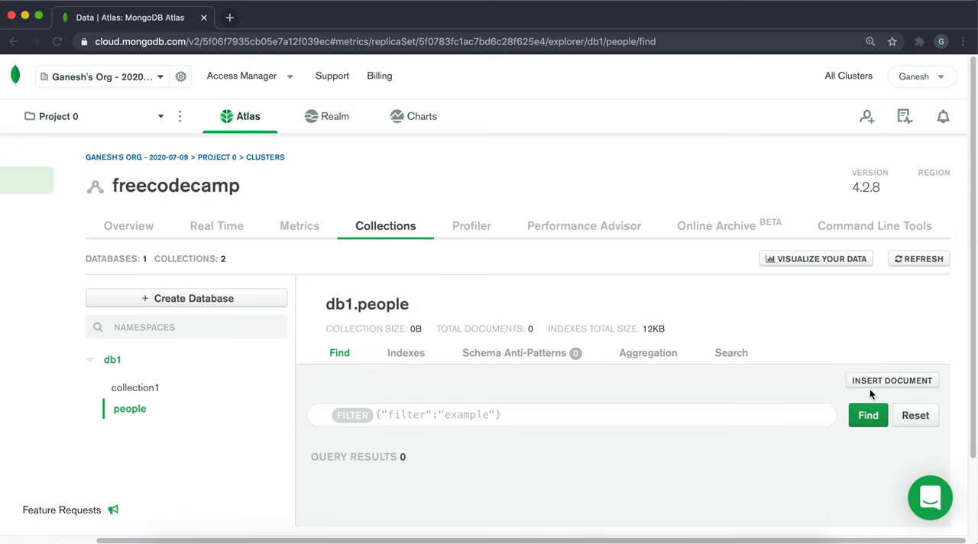
click(891, 380)
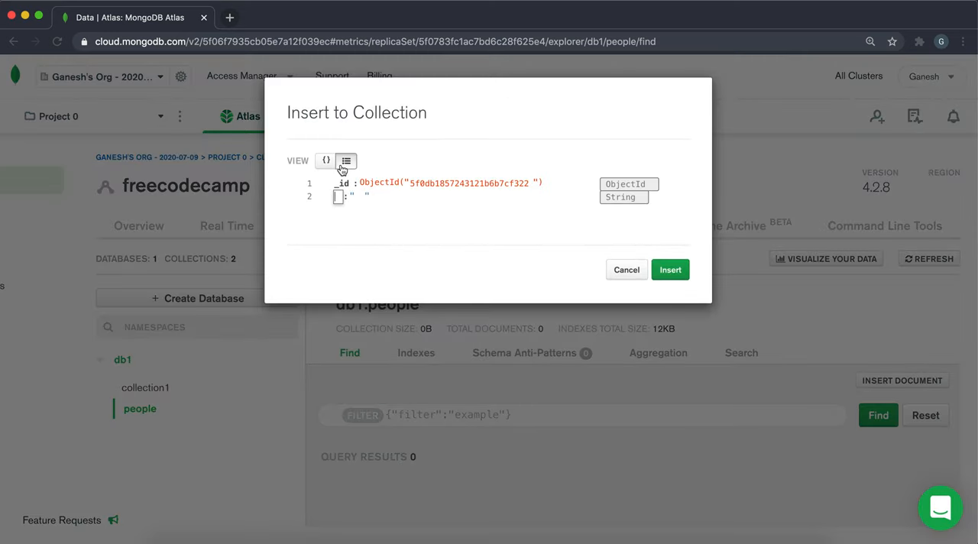
- Paste the copied JSON array in JSON view and insert the 17 person documents
click(326, 161)
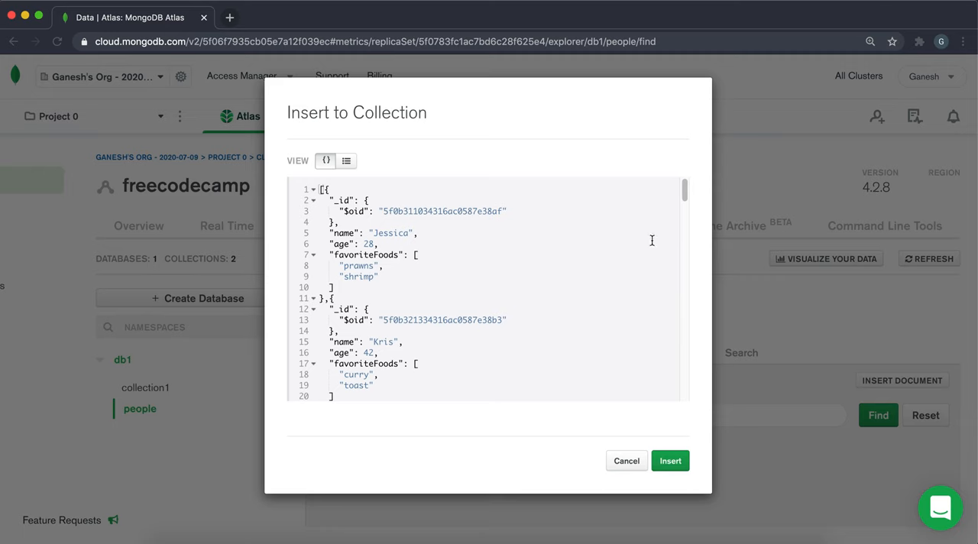
scroll(down, 3)
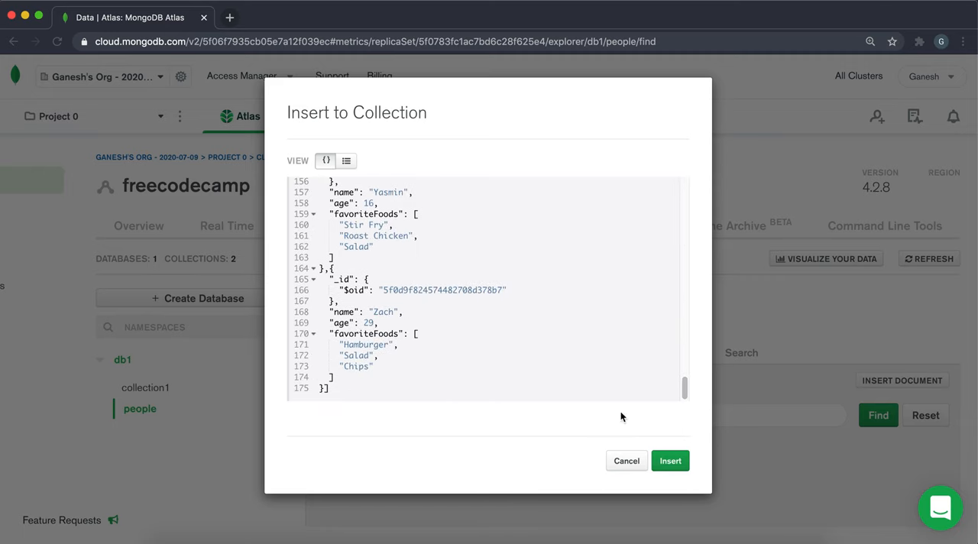
click(670, 461)
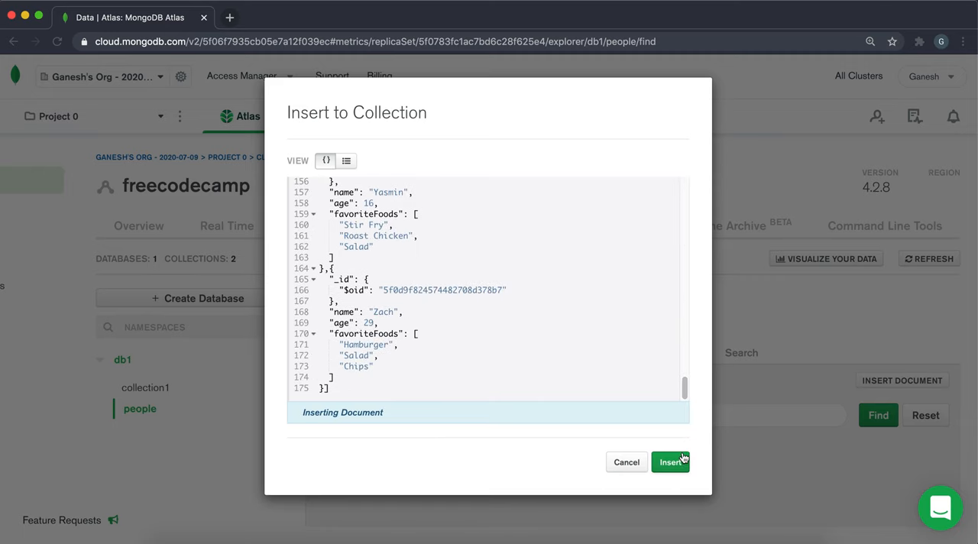
click(670, 462)
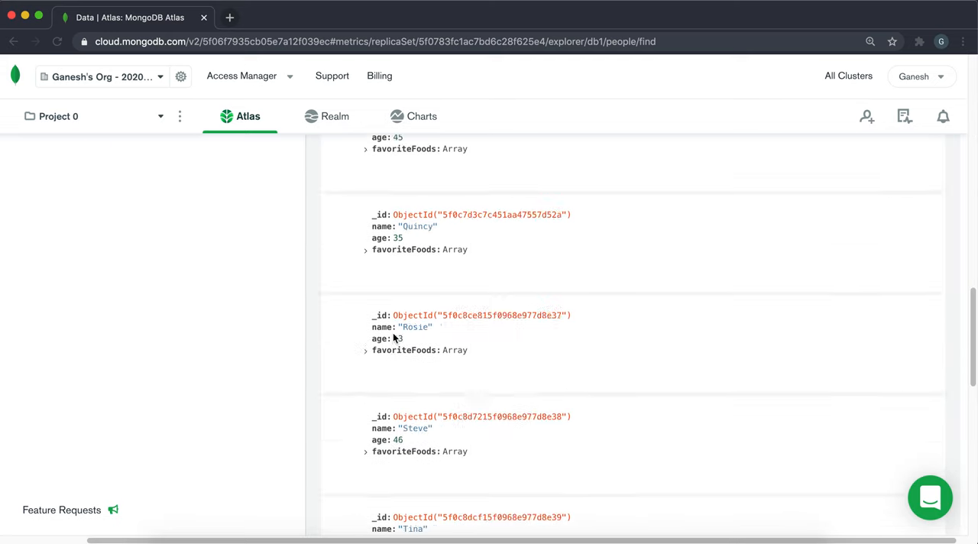
scroll(up, 3)
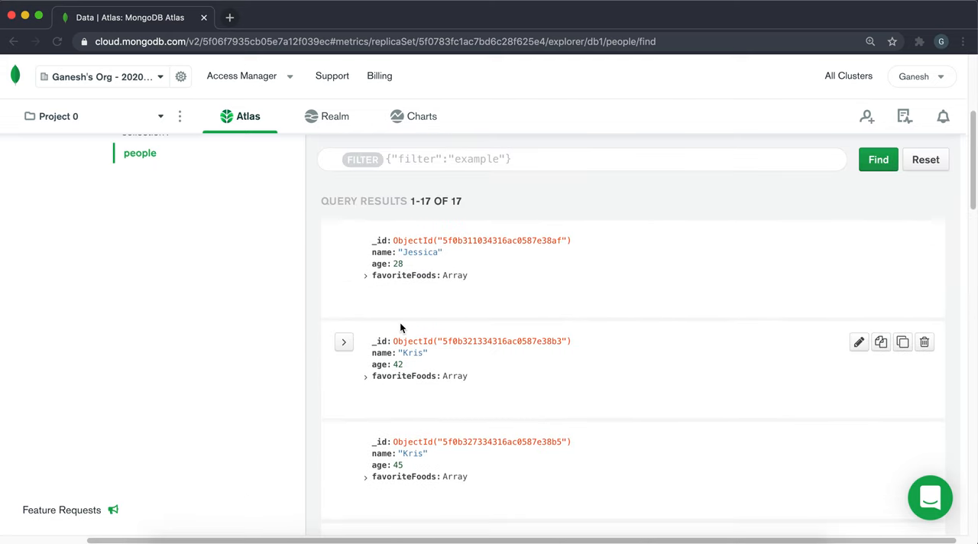
mouse_move(397, 419)
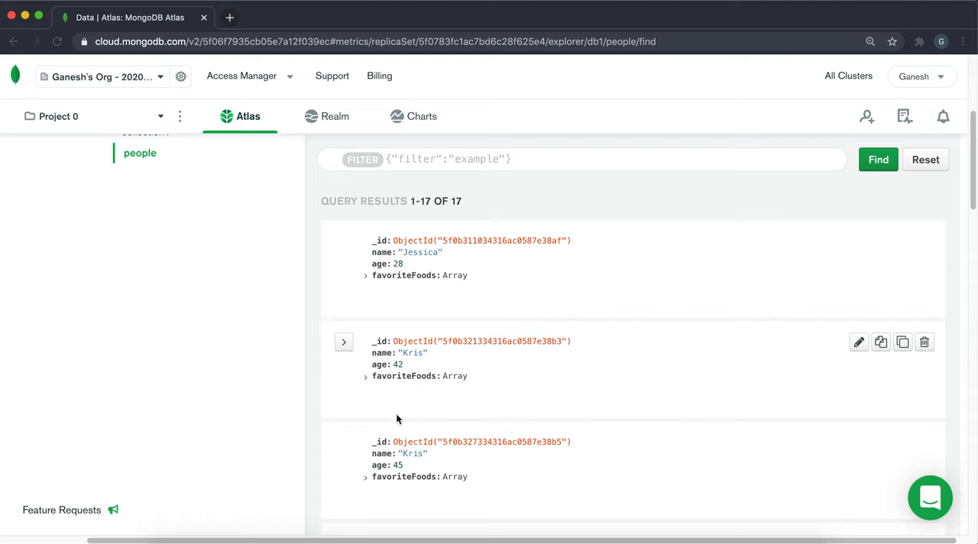